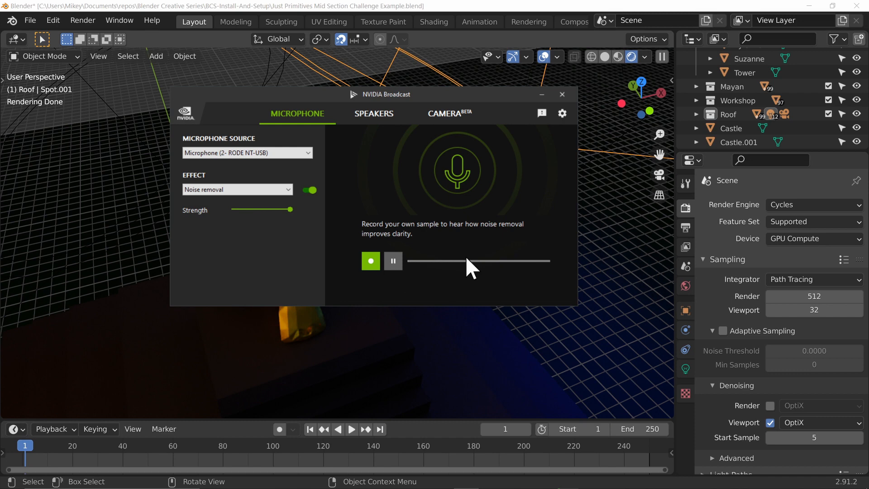
{"action": "mouse_move", "coordinate": [647, 341]}
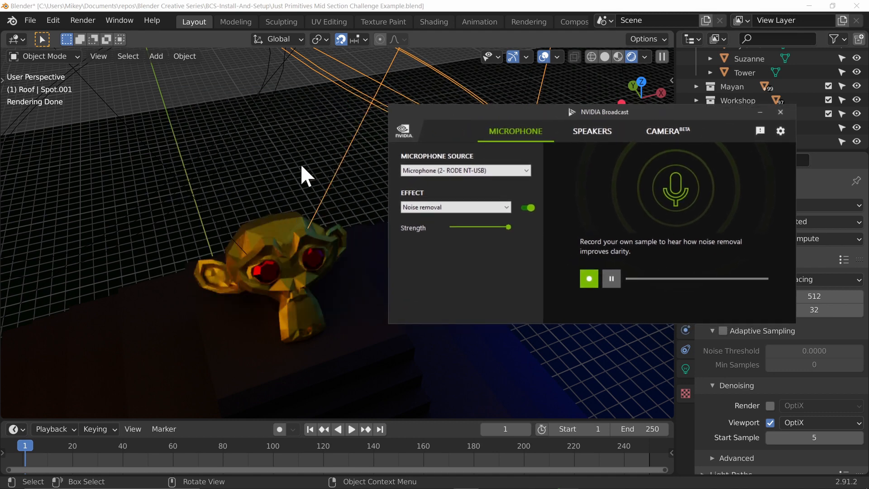
- Focus Blender and orbit the Rendered preview in close around the golden Suzanne
{"action": "left_click", "coordinate": [780, 112]}
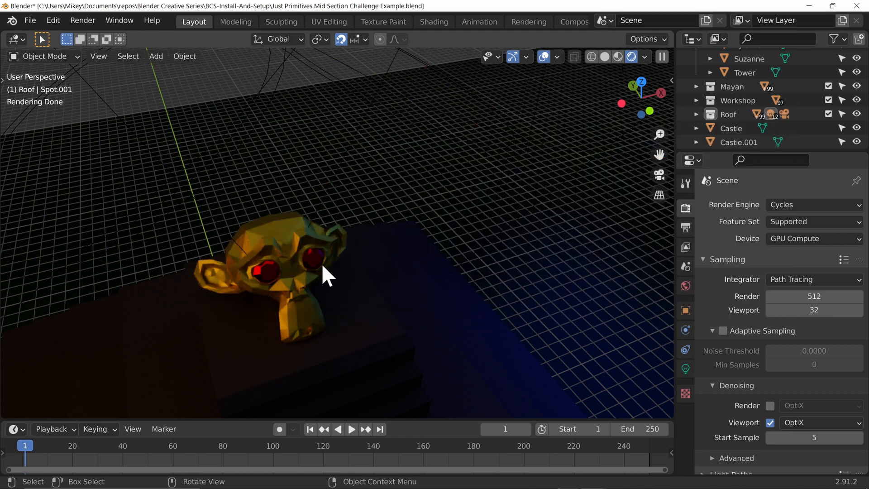
{"action": "left_click_drag", "start_coordinate": [324, 278], "coordinate": [355, 319]}
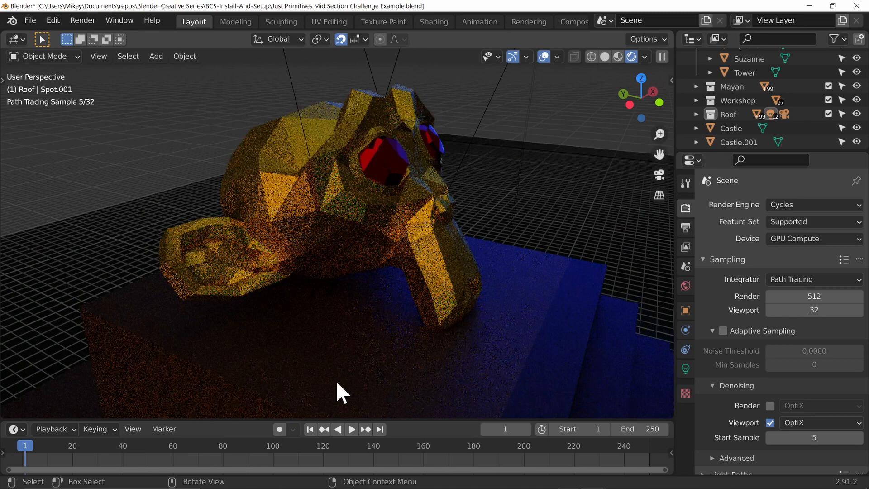
{"action": "left_click", "coordinate": [814, 205]}
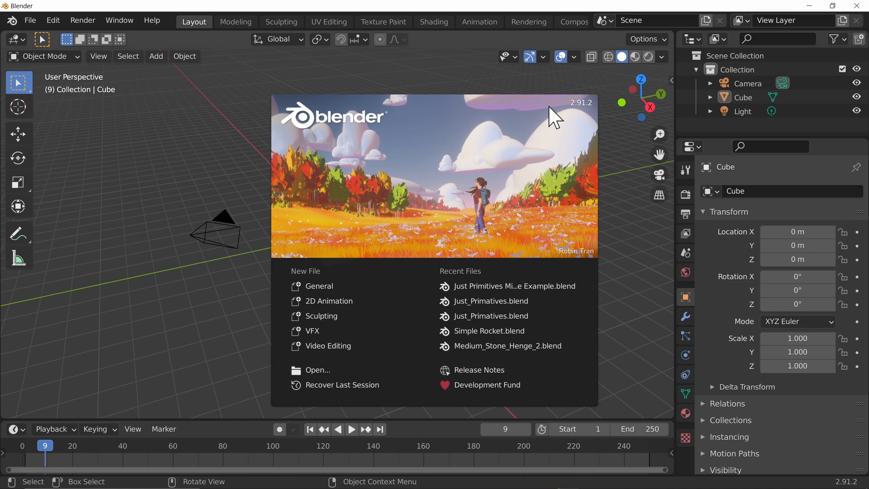
{"action": "mouse_move", "coordinate": [499, 331]}
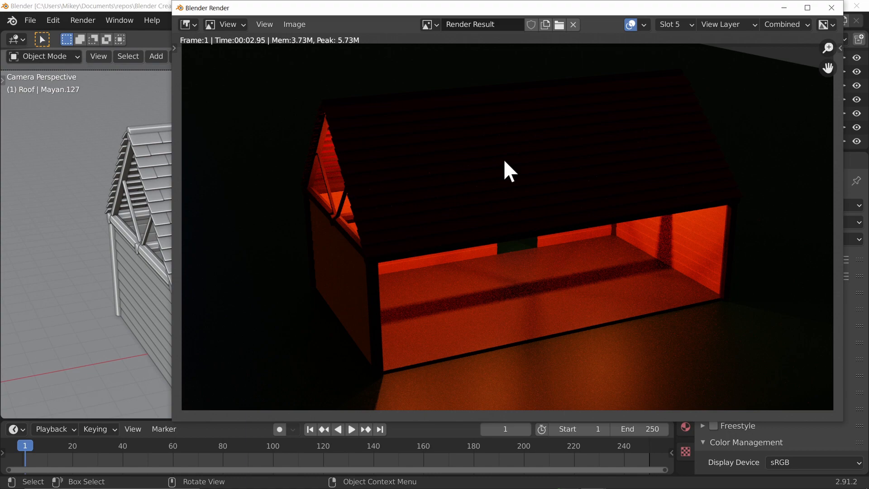
- Close the workshop render window and render the camera view with F12
{"action": "left_click", "coordinate": [573, 24]}
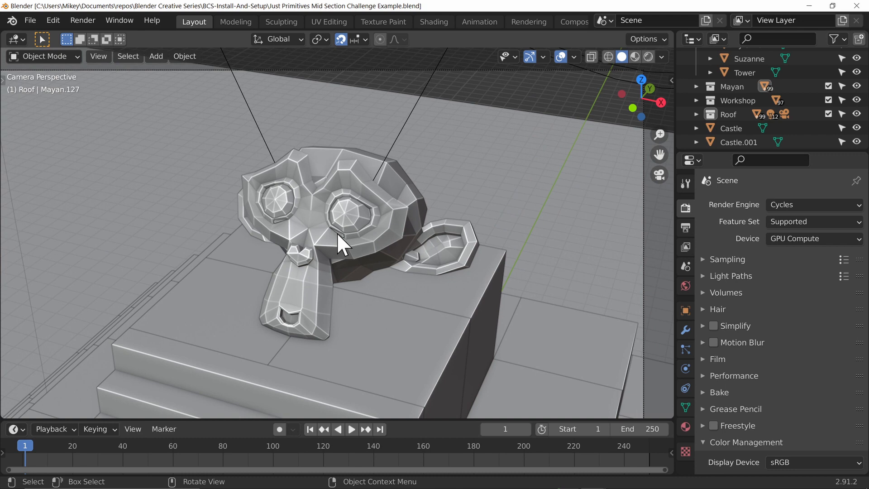
{"action": "key", "text": "F12"}
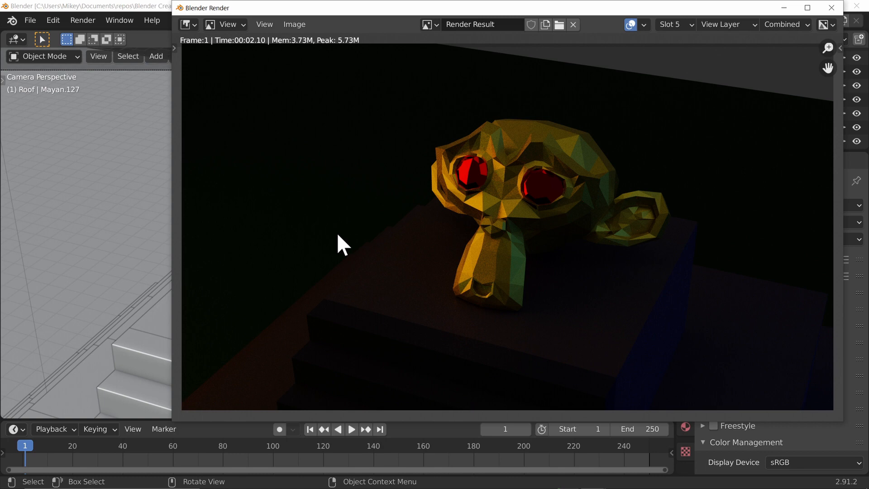
{"action": "mouse_move", "coordinate": [586, 185]}
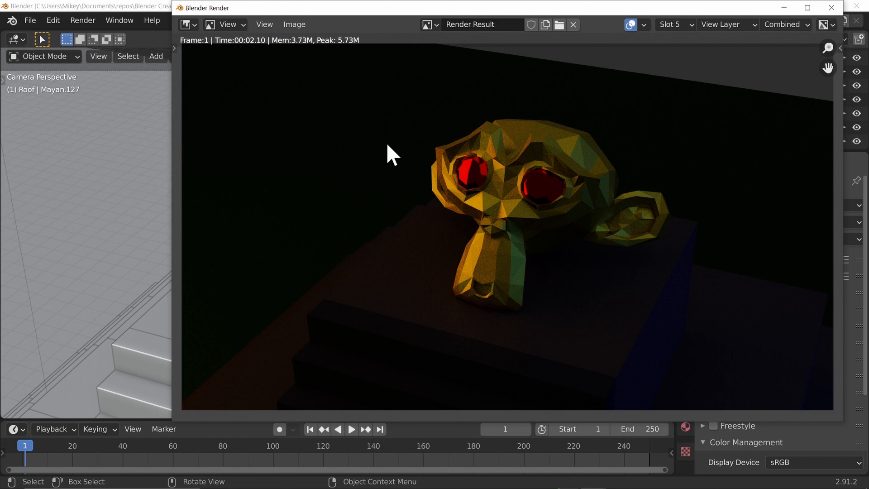
- Close the monkey render and set the final Render samples to 512
{"action": "left_click", "coordinate": [573, 25]}
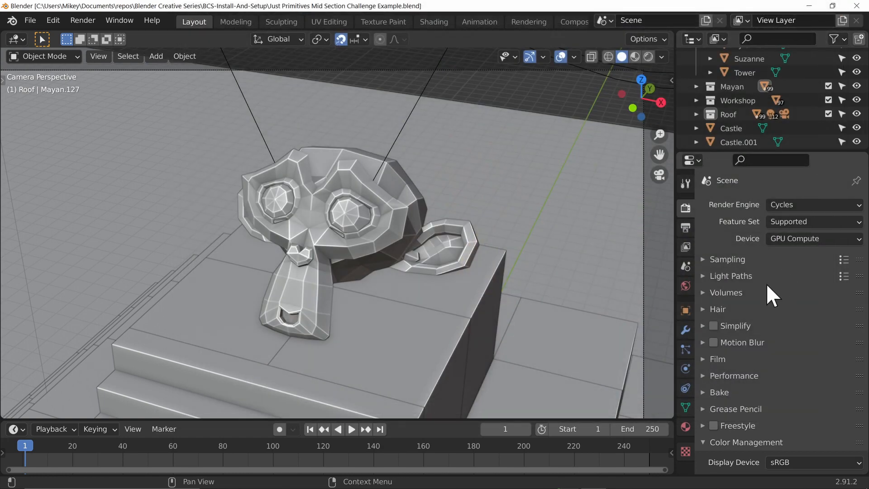
{"action": "left_click", "coordinate": [727, 259]}
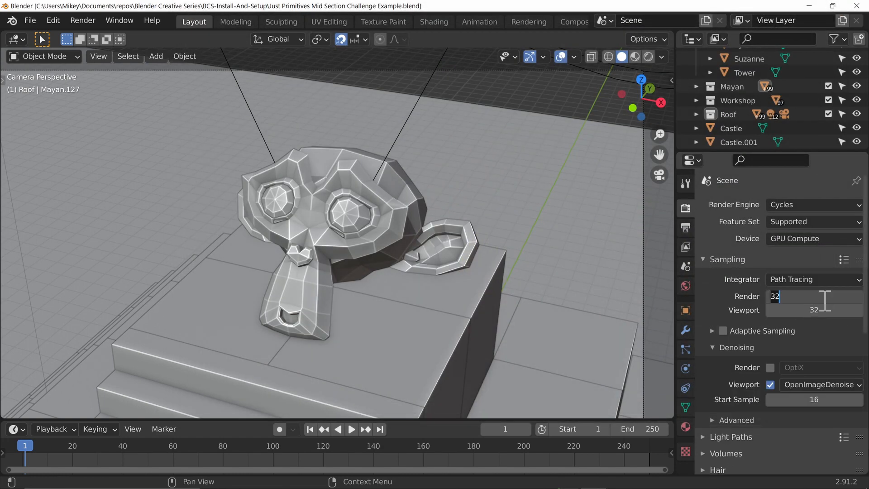
{"action": "type", "text": "512"}
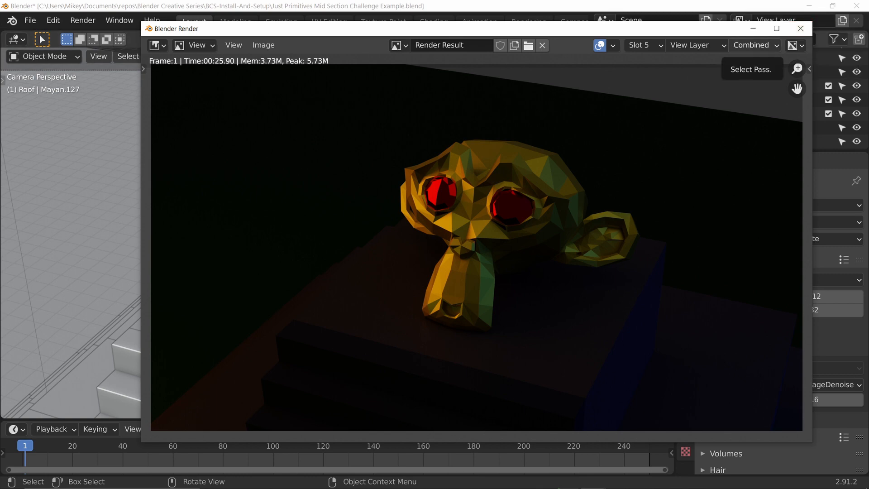
- Close the 512-sample render, switch to Rendered shading, and set viewport denoising to OptiX
{"action": "left_click", "coordinate": [801, 29]}
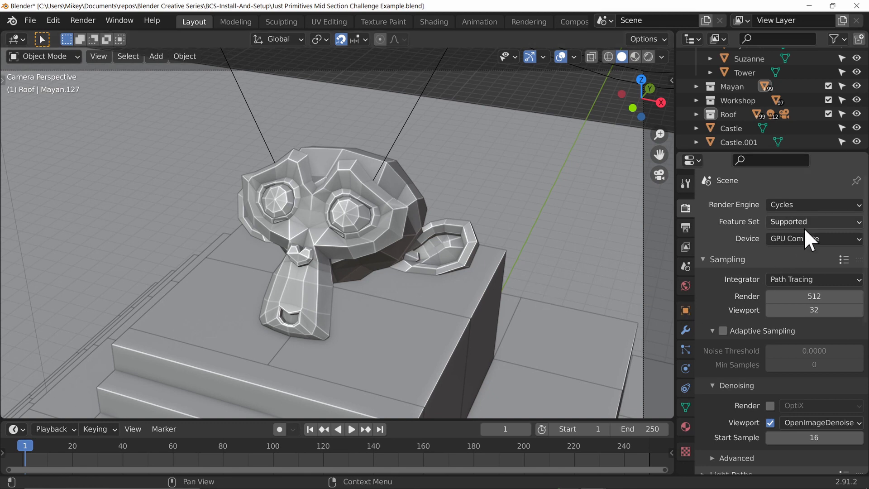
{"action": "mouse_move", "coordinate": [813, 239]}
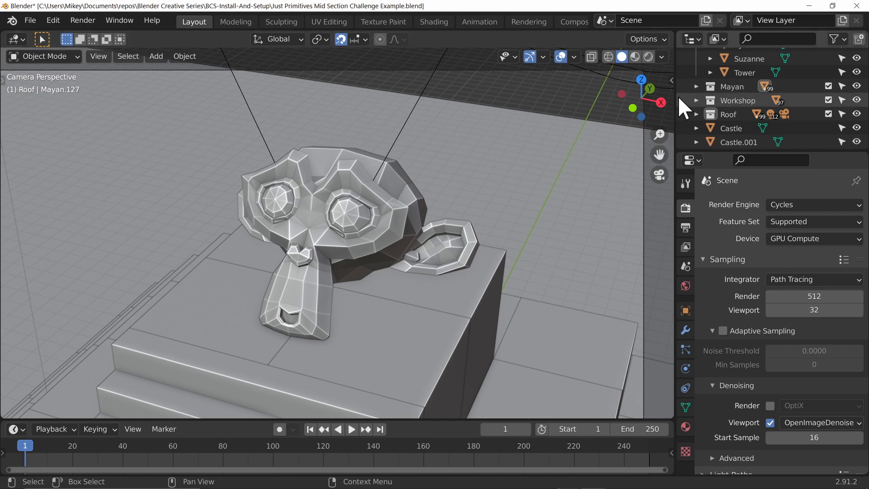
{"action": "left_click", "coordinate": [631, 56]}
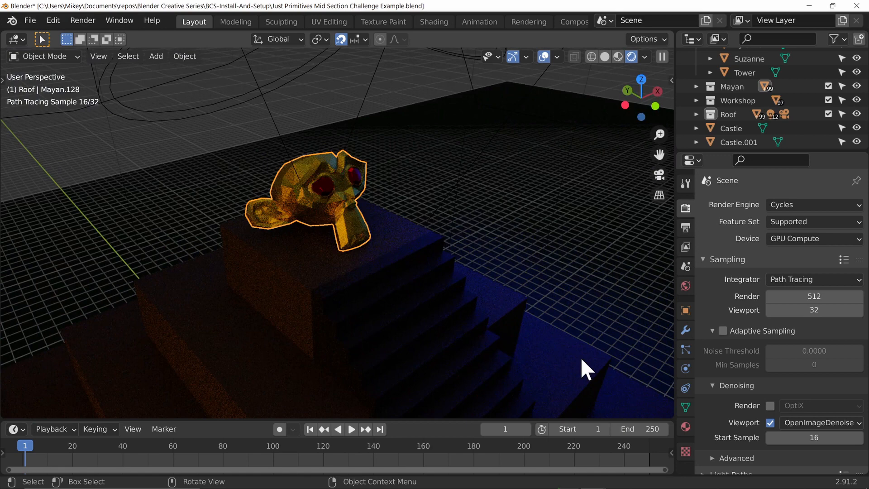
{"action": "mouse_move", "coordinate": [541, 298]}
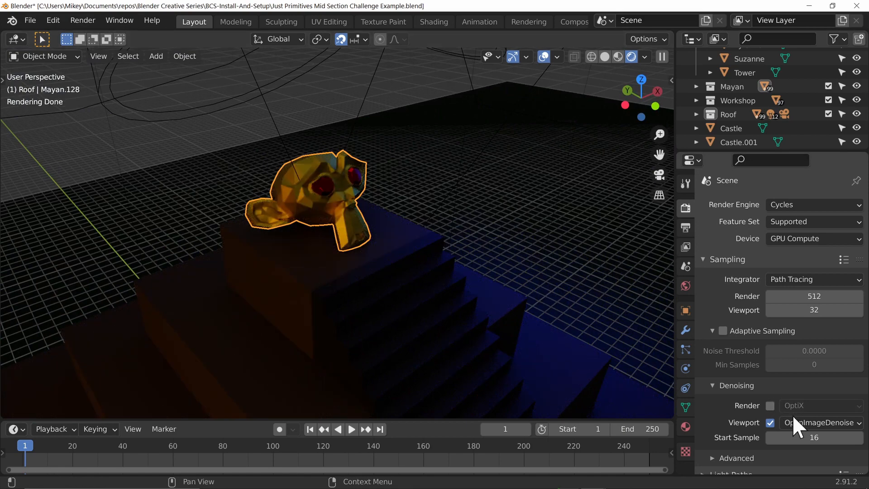
{"action": "left_click", "coordinate": [820, 423]}
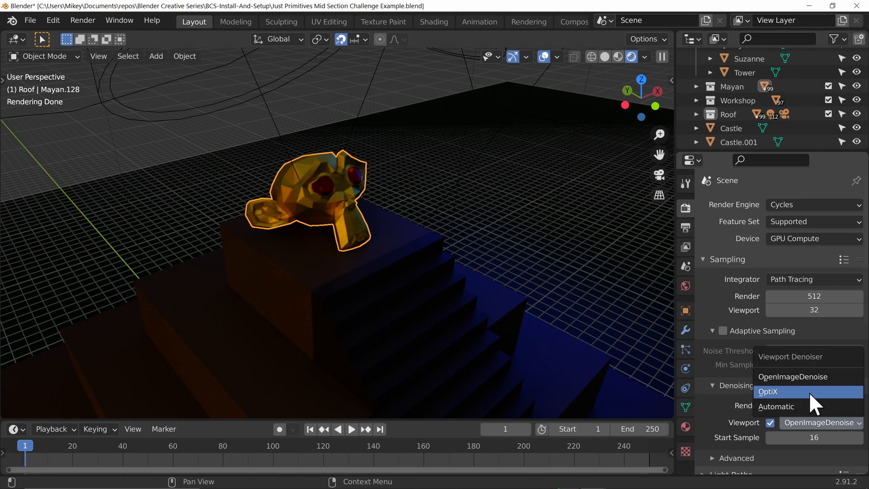
{"action": "left_click", "coordinate": [770, 392]}
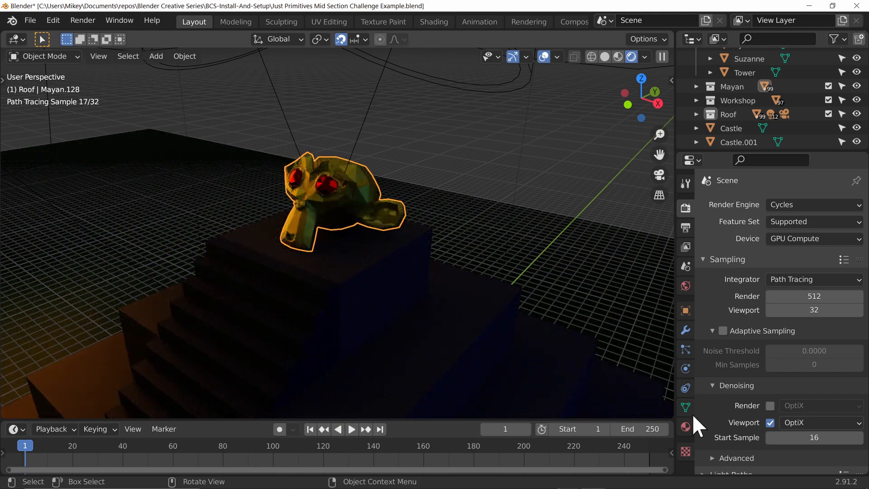
{"action": "mouse_move", "coordinate": [587, 375]}
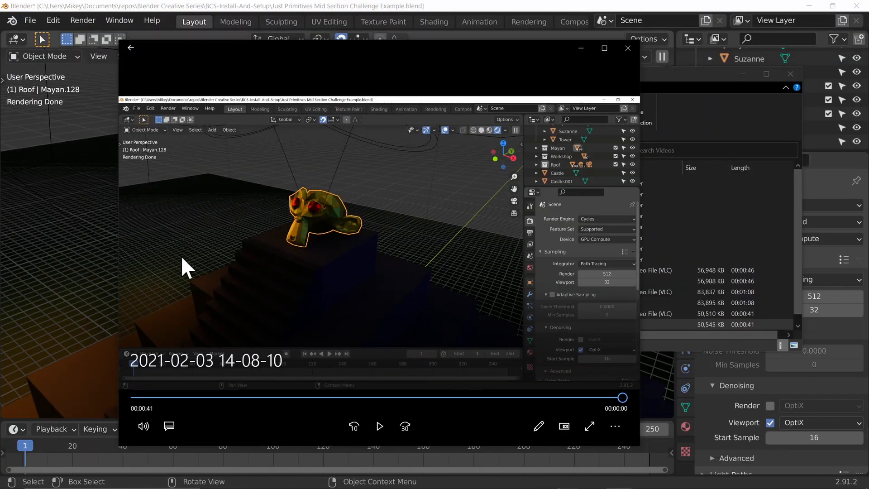
{"action": "left_click", "coordinate": [628, 48]}
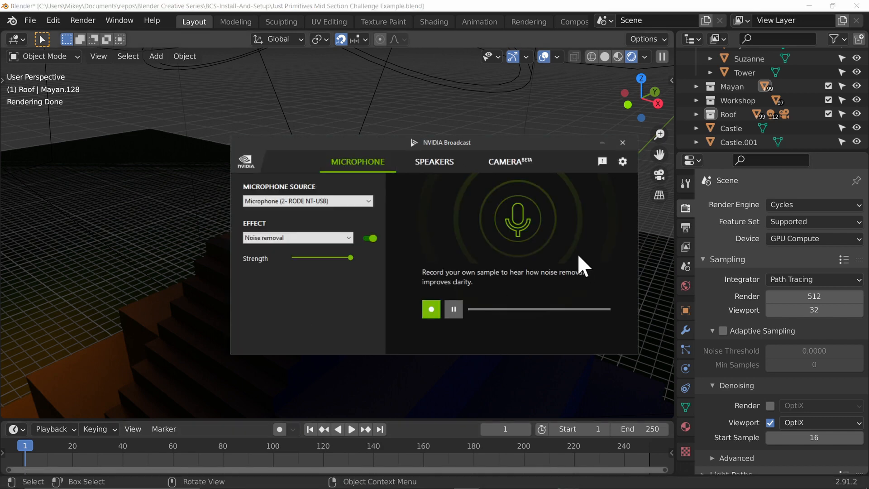
{"action": "mouse_move", "coordinate": [770, 294]}
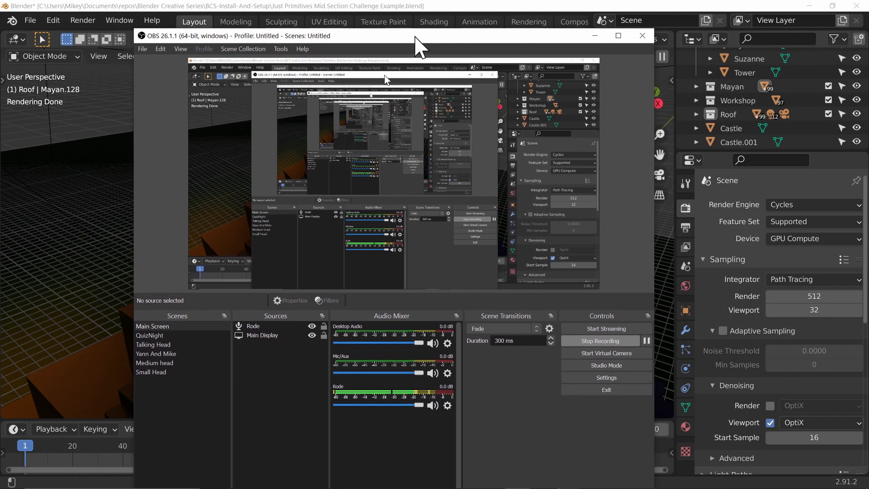
{"action": "mouse_move", "coordinate": [463, 418]}
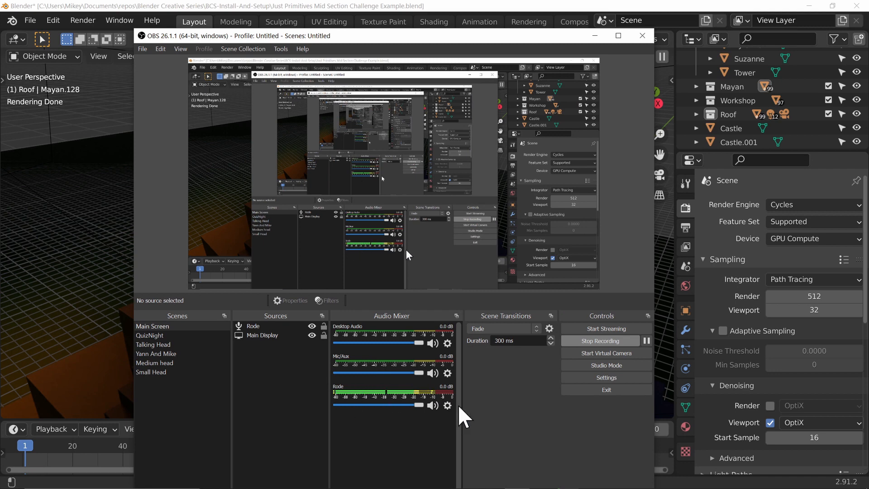
- Check the Rode source's Properties show RODE NT-USB as the device, then OK
{"action": "left_click", "coordinate": [447, 405]}
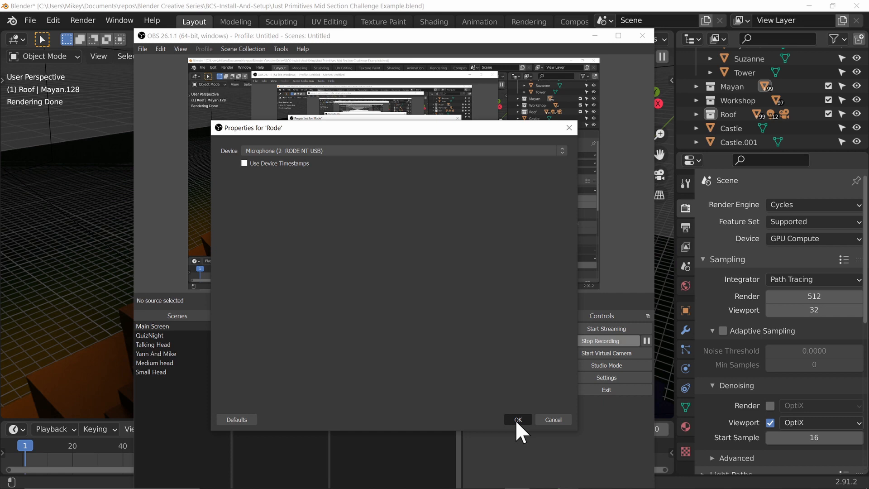
{"action": "left_click", "coordinate": [517, 419]}
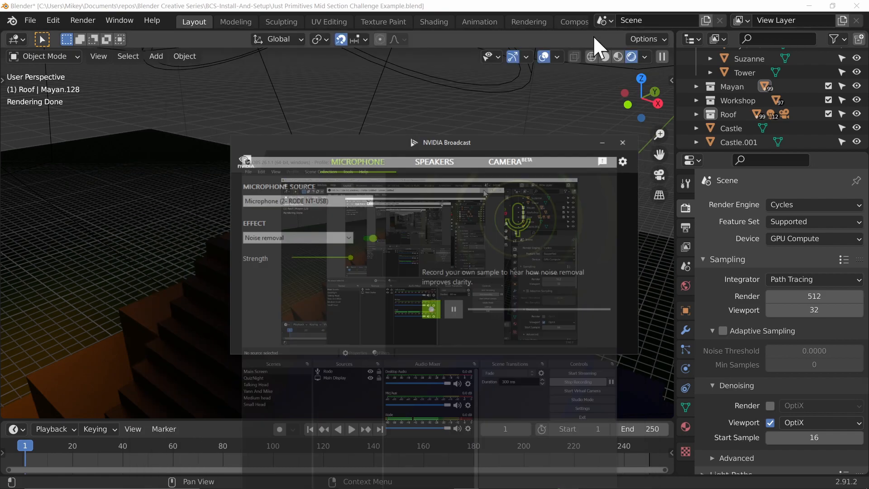
- Refocus Blender on the monkey scene, then bring NVIDIA Broadcast back from the taskbar
{"action": "left_click", "coordinate": [622, 143]}
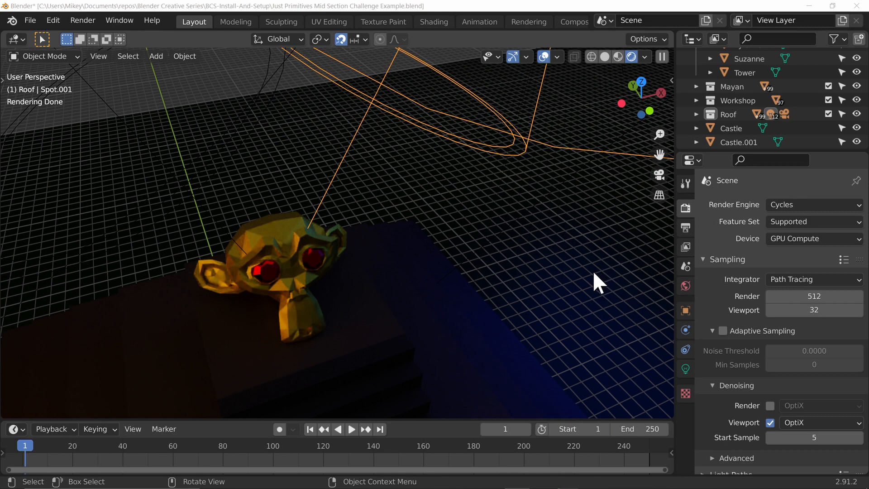
{"action": "mouse_move", "coordinate": [571, 302]}
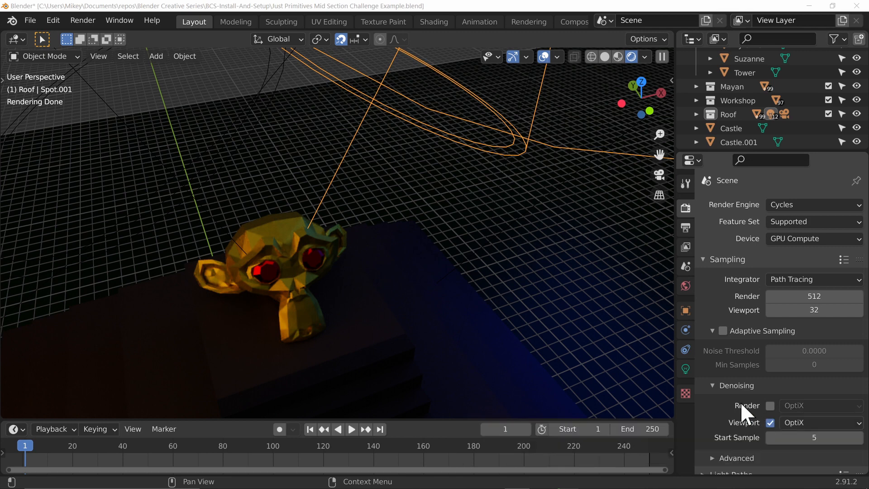
{"action": "mouse_move", "coordinate": [731, 422]}
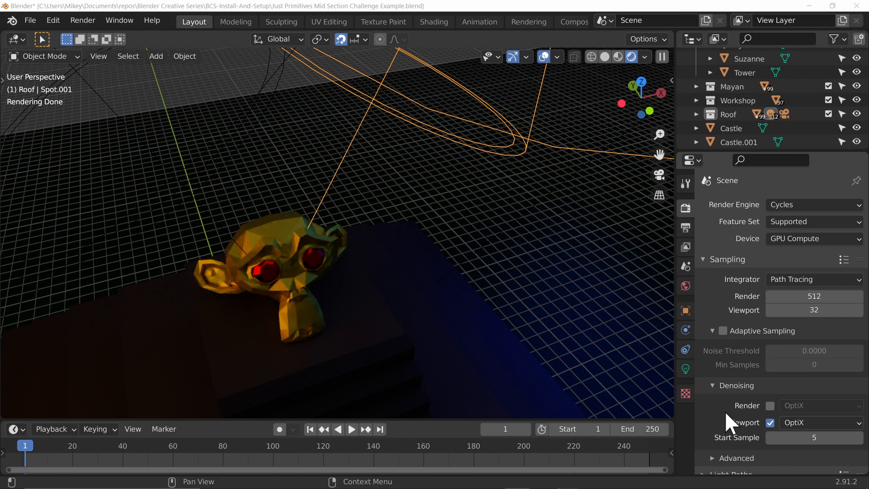
{"action": "mouse_move", "coordinate": [729, 424]}
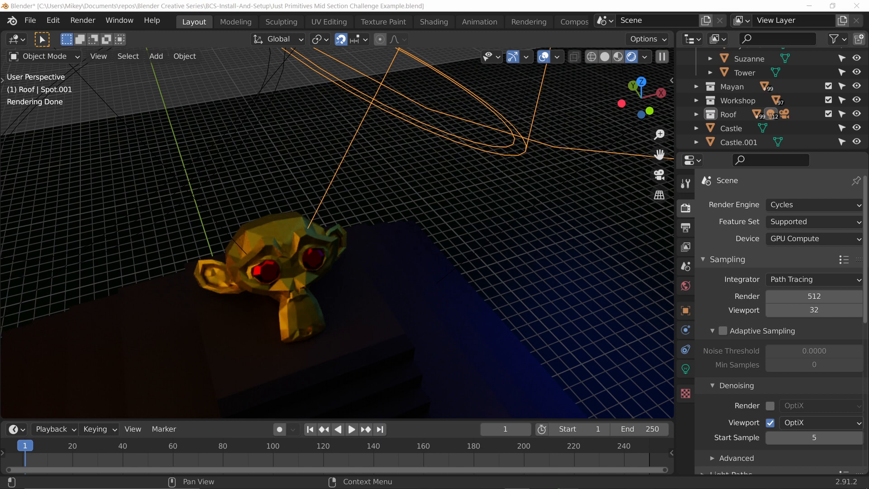
{"action": "mouse_move", "coordinate": [350, 261]}
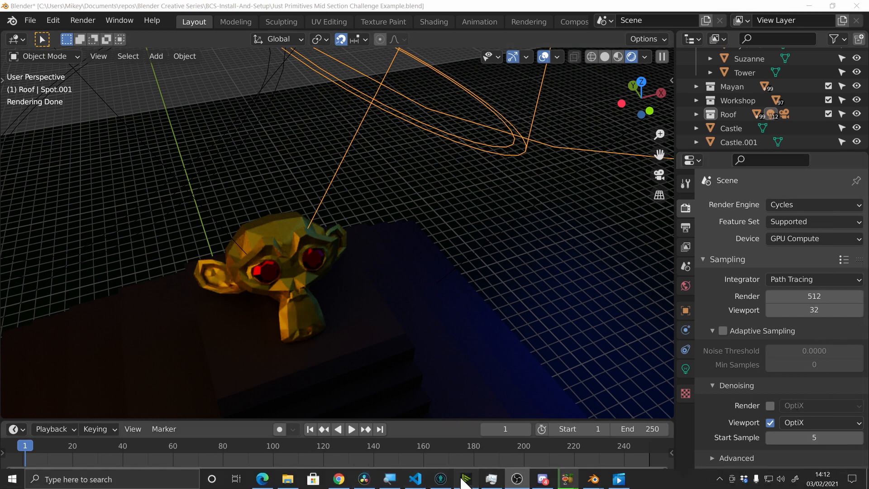
{"action": "left_click", "coordinate": [466, 479]}
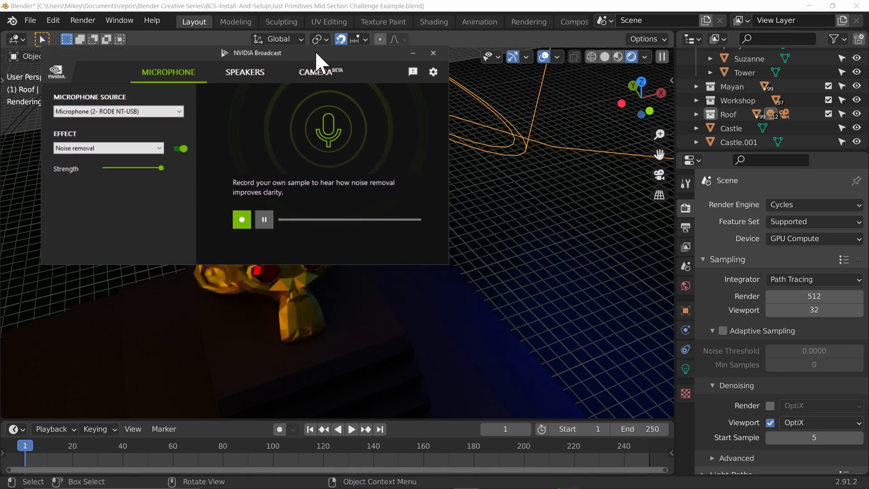